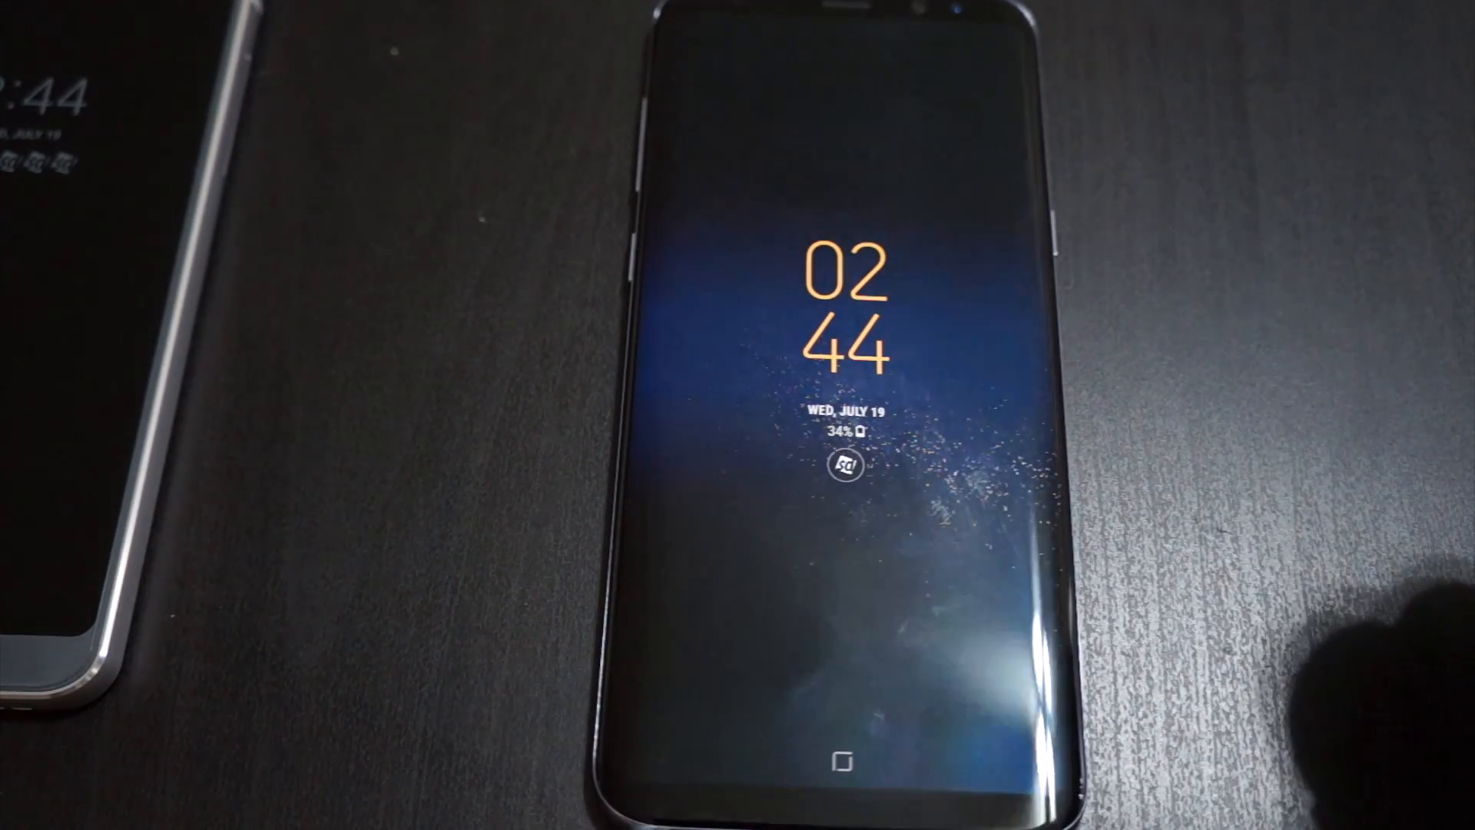
- Enter My Bixby from the Bixby home command list
{"action": "left_click", "coordinate": [842, 752]}
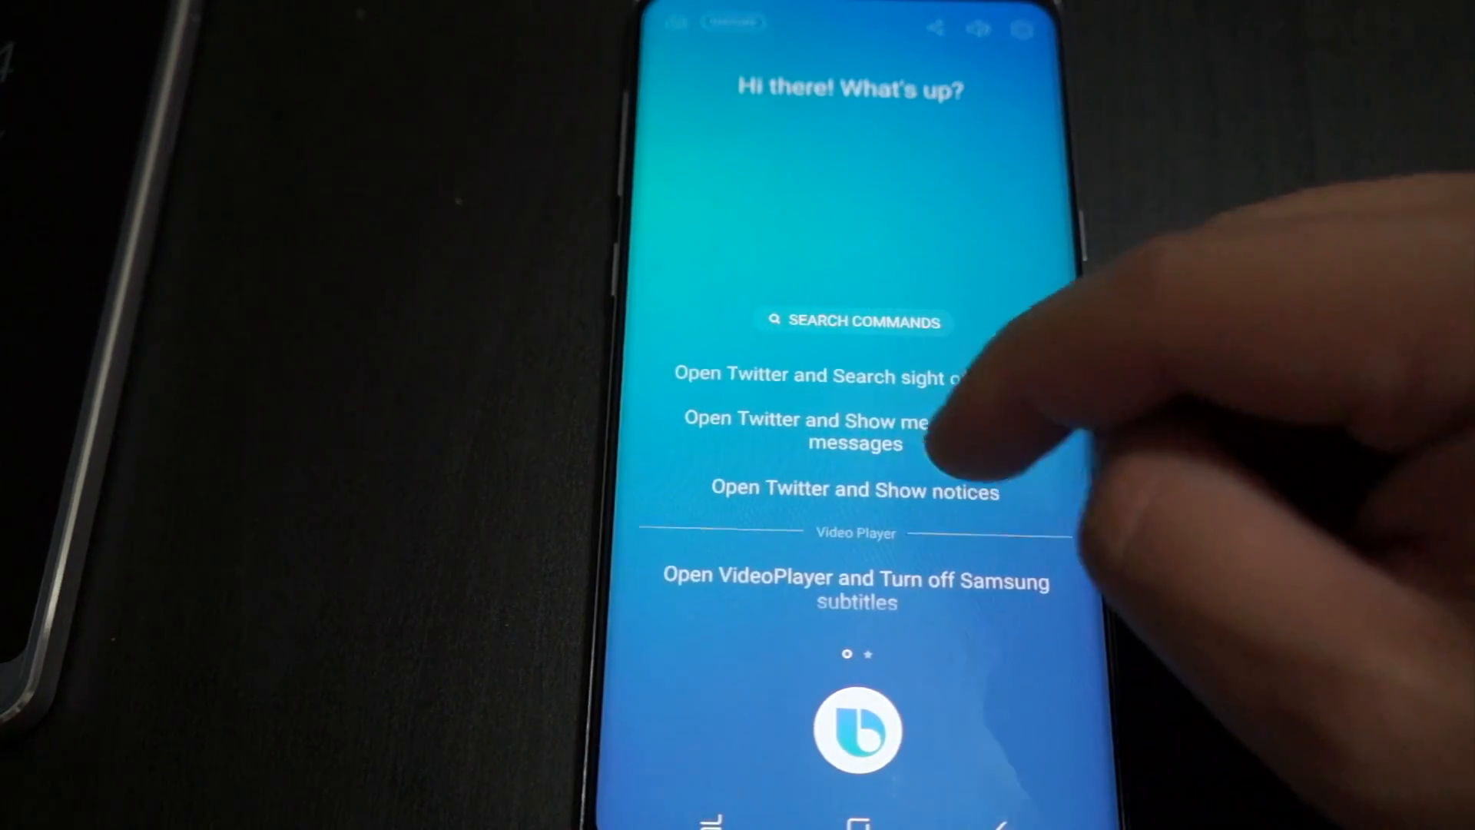
{"action": "scroll", "scroll_direction": "down", "scroll_amount": 3}
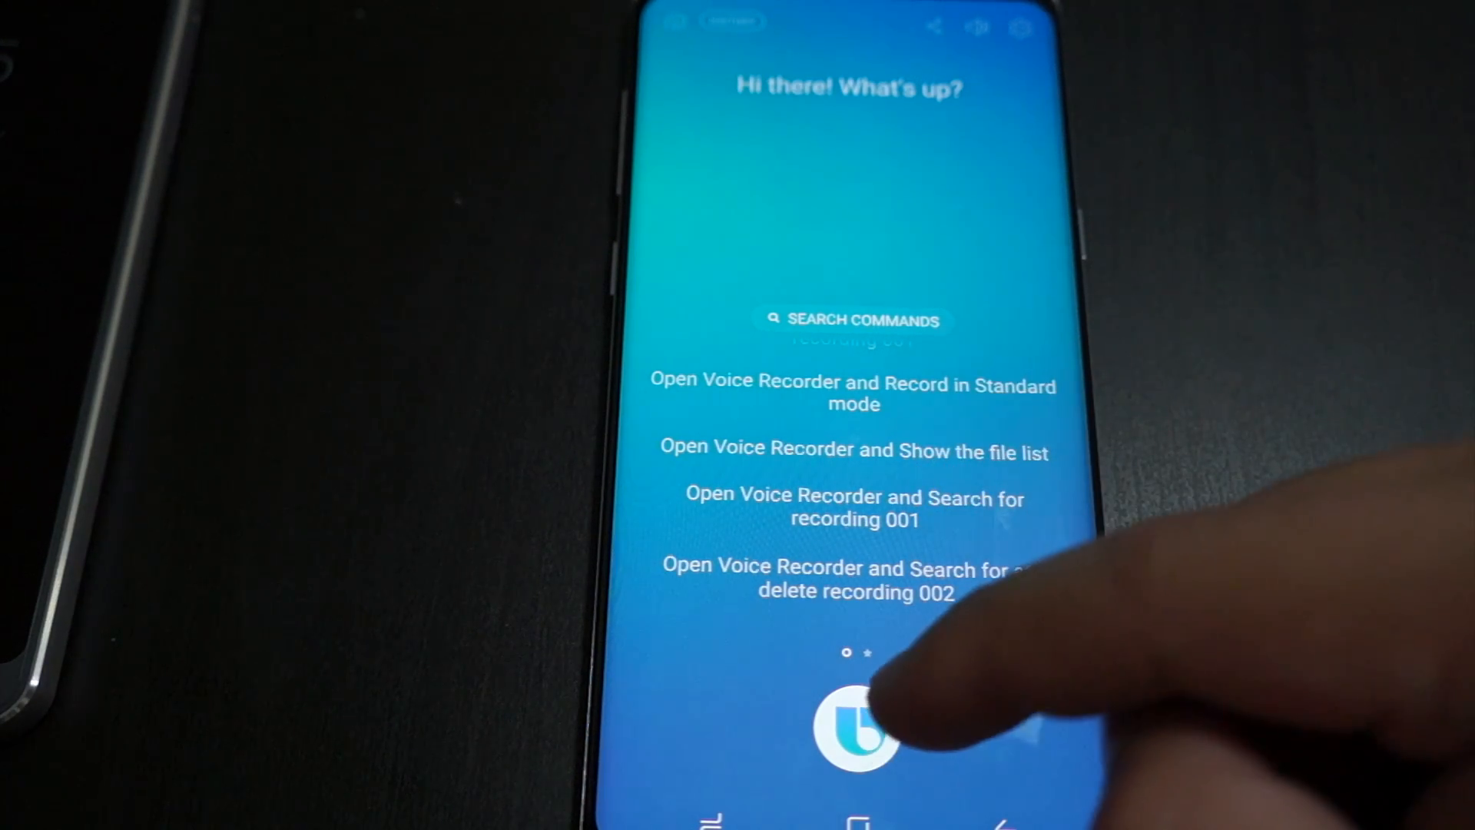
{"action": "left_click", "coordinate": [851, 728]}
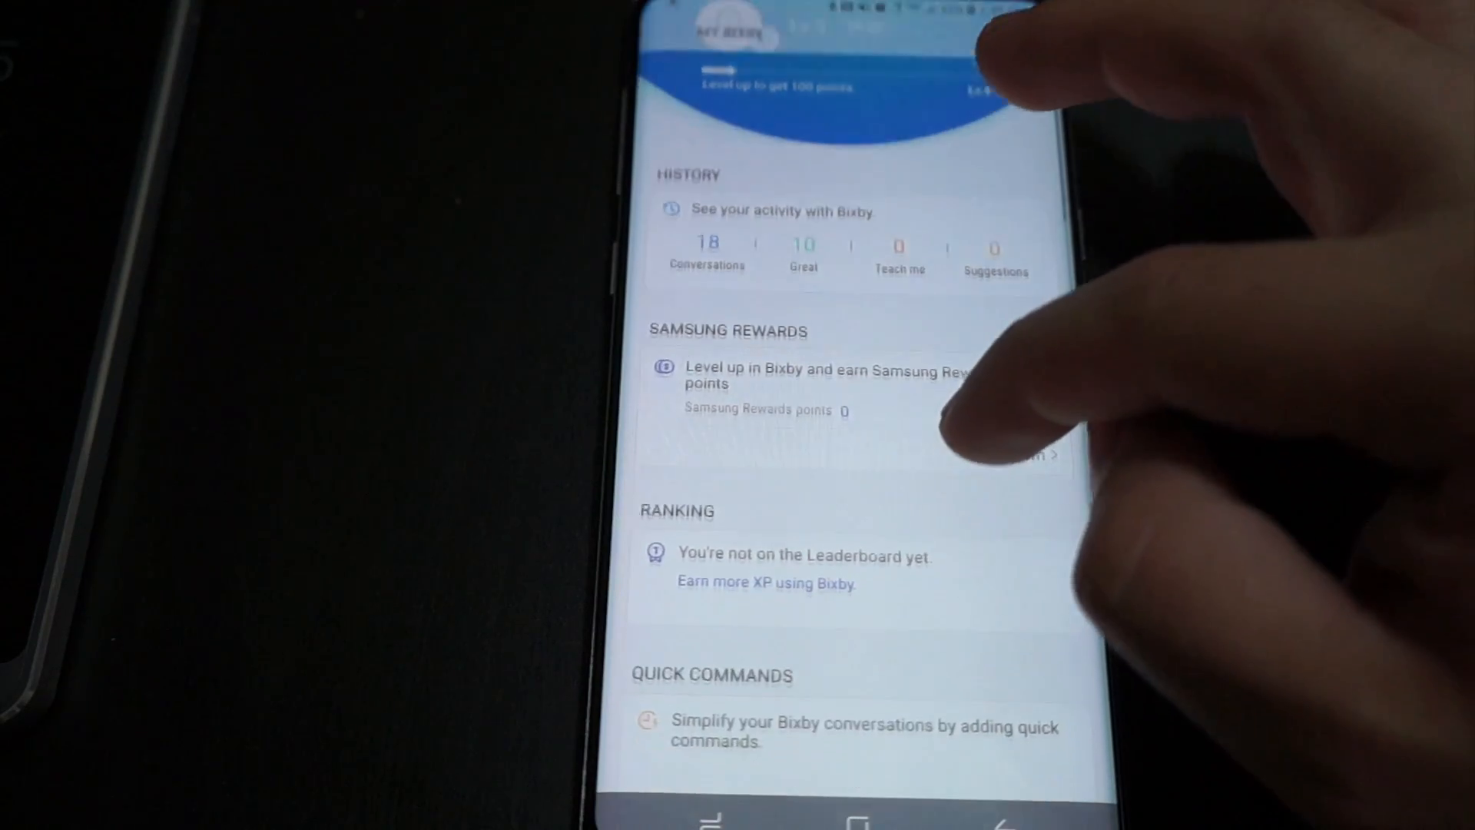
- Swipe down past History, Samsung Rewards, Ranking, Quick Commands to Voice Apps and Services and Tutorials
{"action": "scroll", "scroll_direction": "down", "scroll_amount": 3}
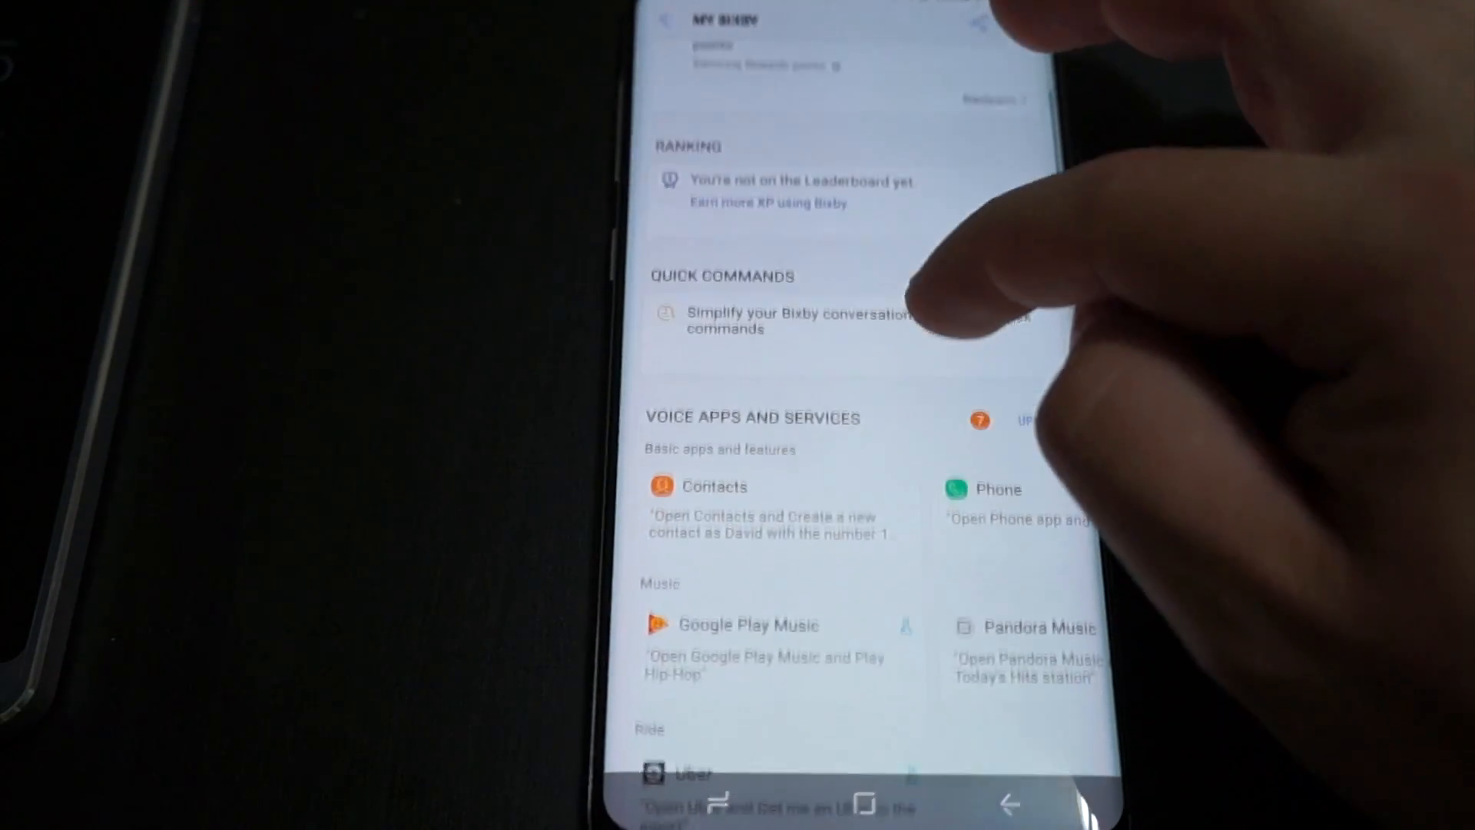
{"action": "scroll", "scroll_direction": "down", "scroll_amount": 3}
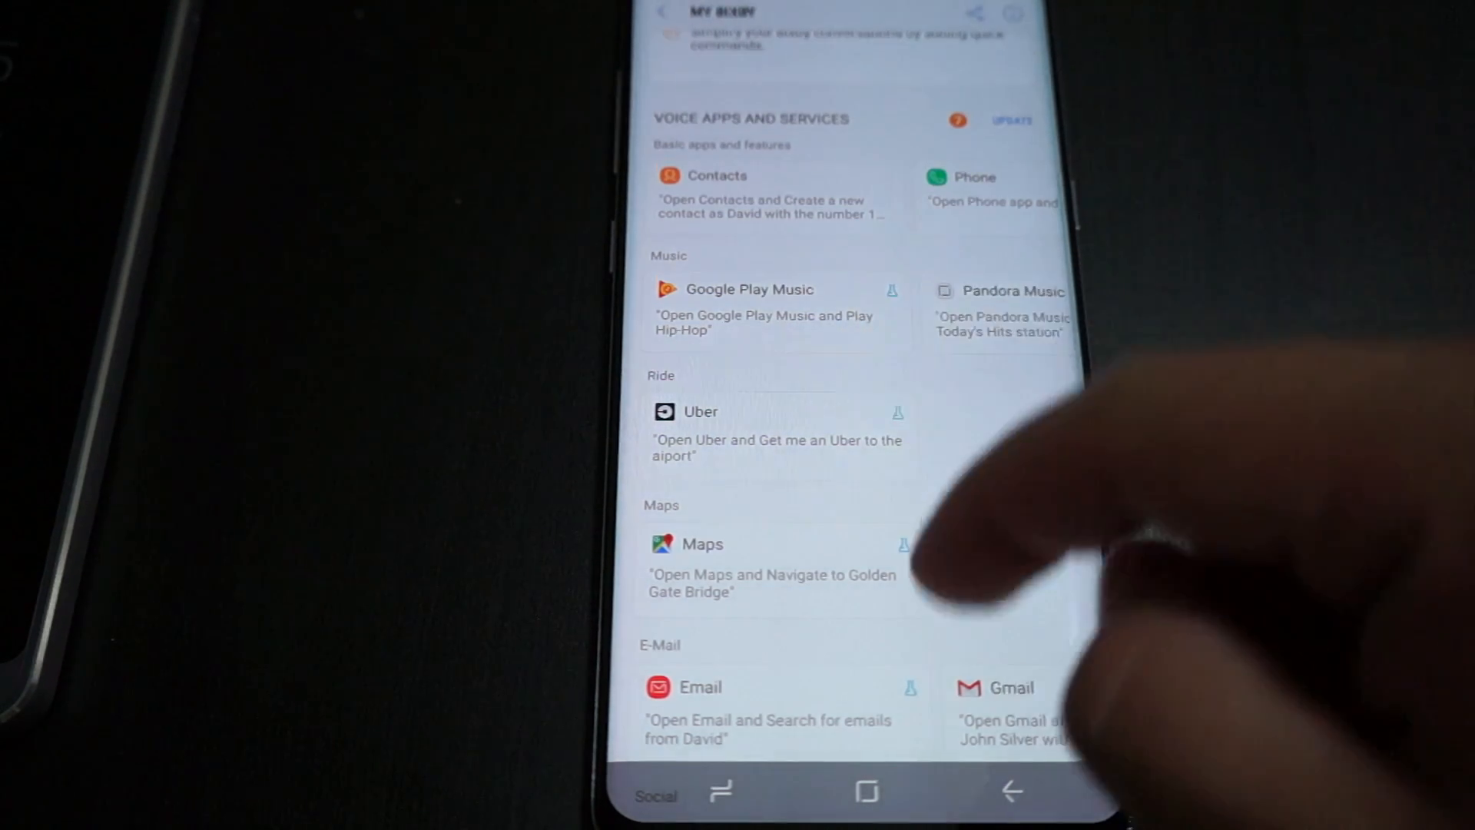
{"action": "scroll", "scroll_direction": "down", "scroll_amount": 3}
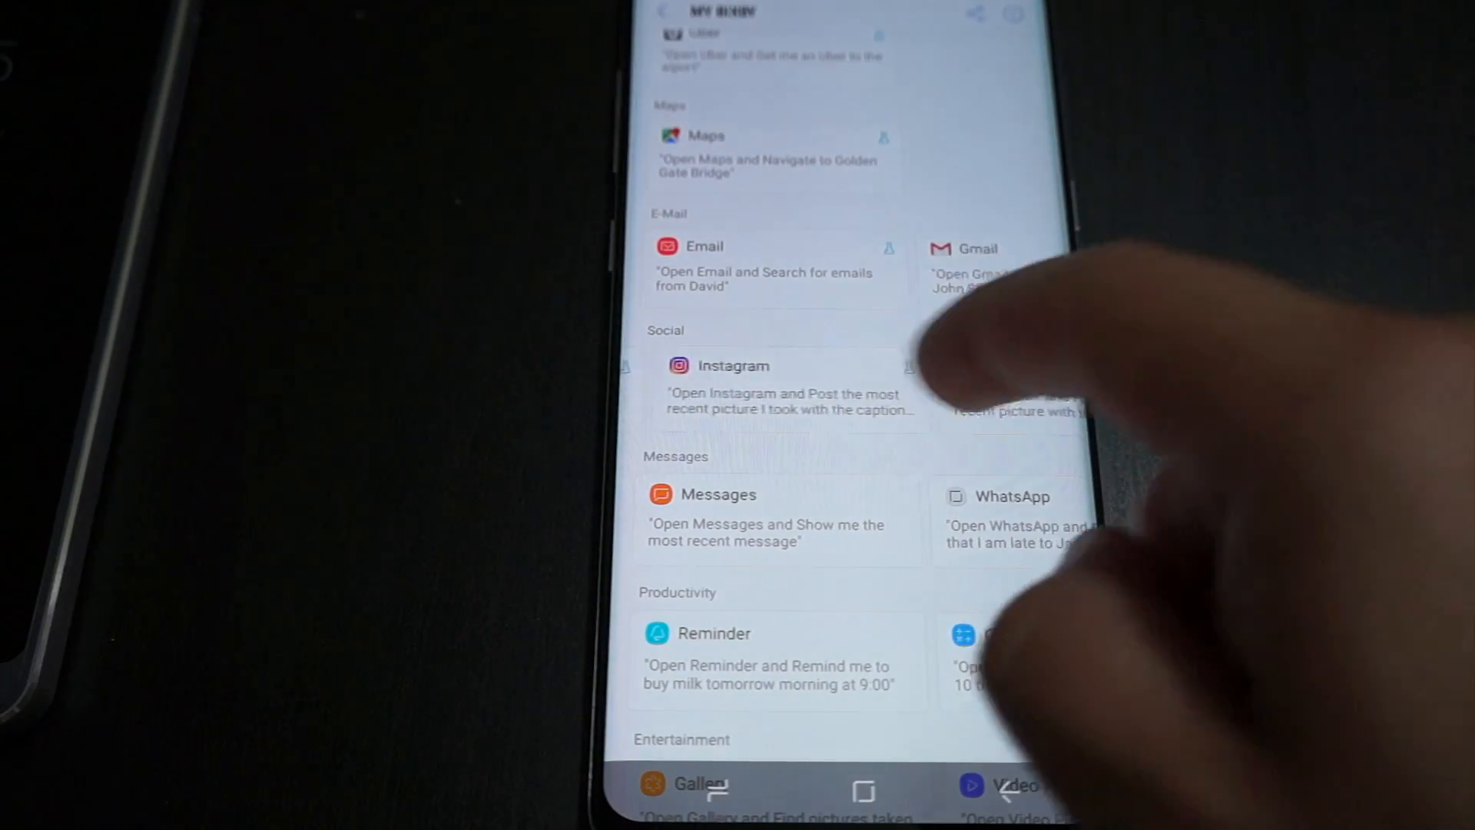
{"action": "scroll", "scroll_direction": "down", "scroll_amount": 3}
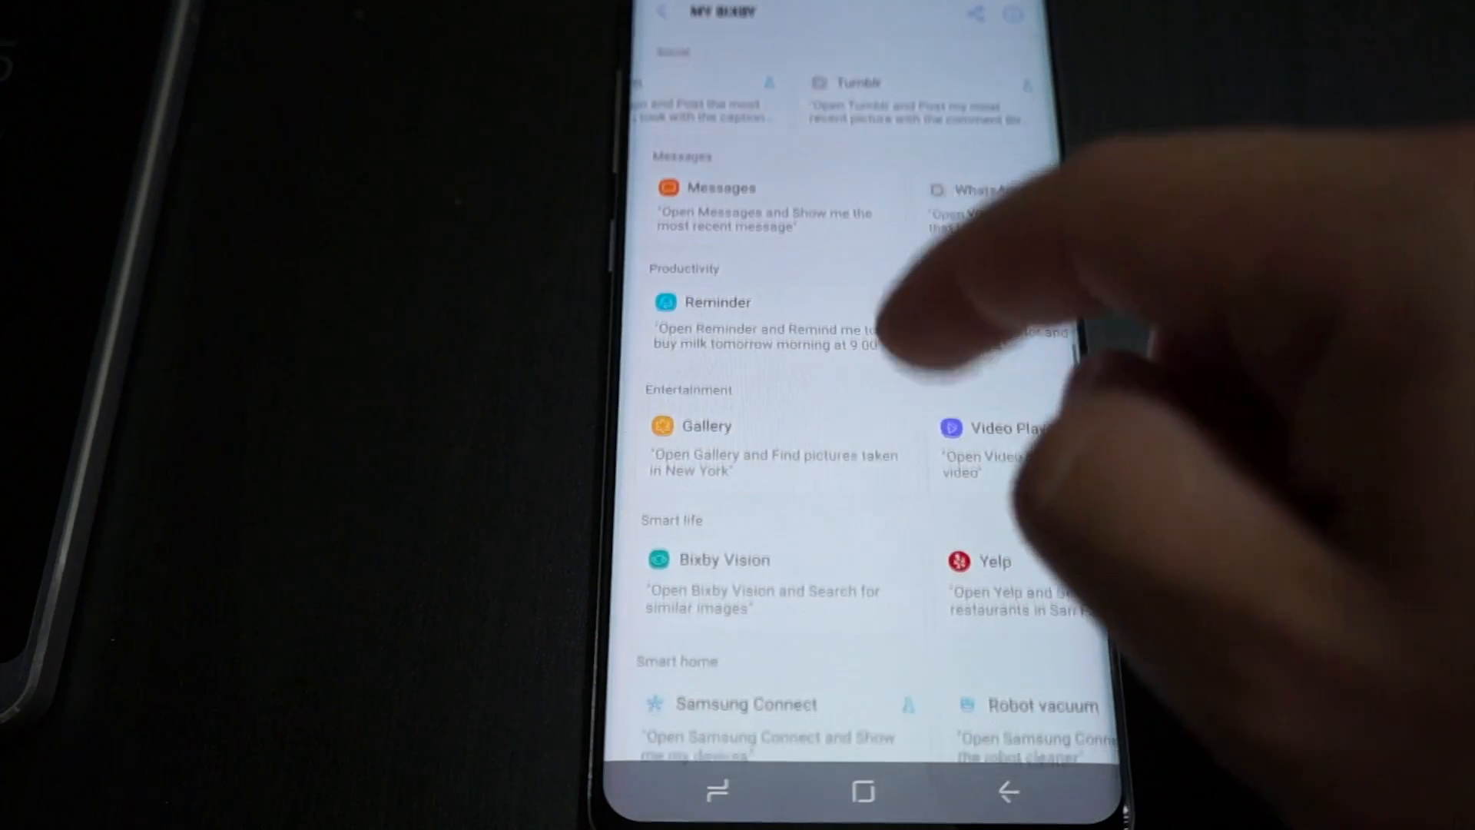
{"action": "scroll", "scroll_direction": "down", "scroll_amount": 3}
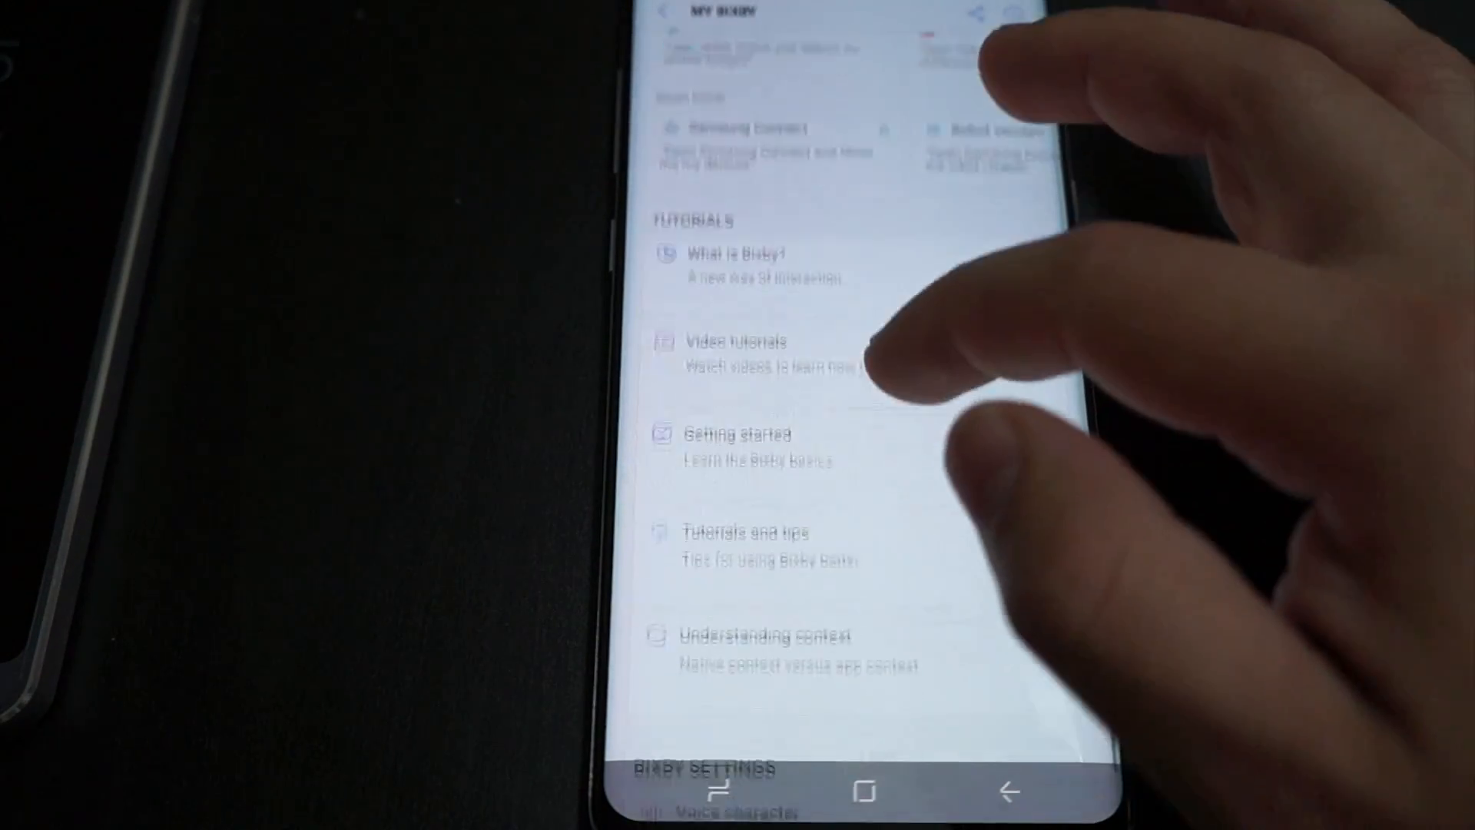
{"action": "scroll", "scroll_direction": "down", "scroll_amount": 3}
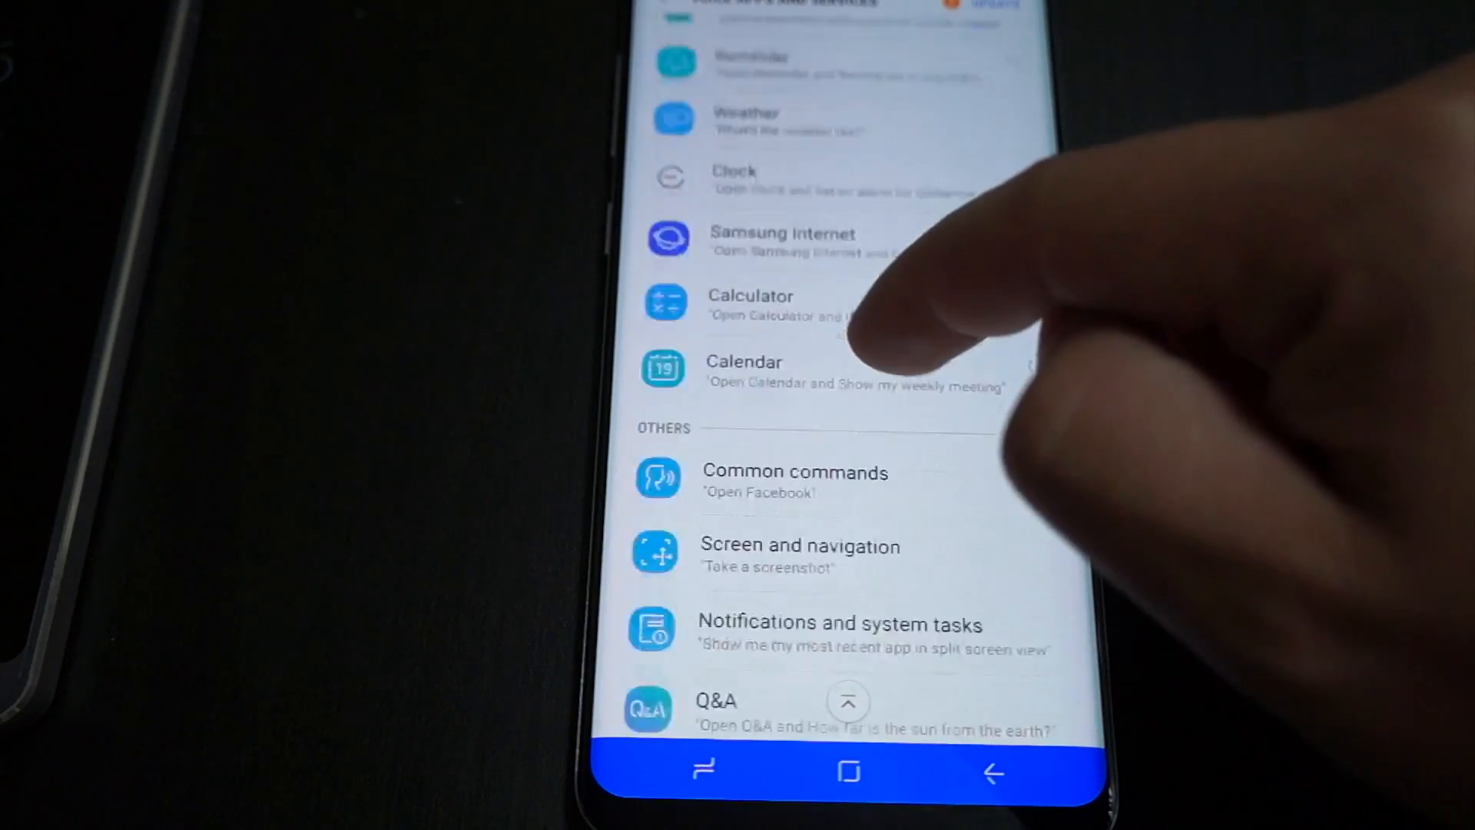
- Scroll the voice apps list past Others, Bixby Labs and Samsung Apps to the tutorials
{"action": "scroll", "scroll_direction": "down", "scroll_amount": 3}
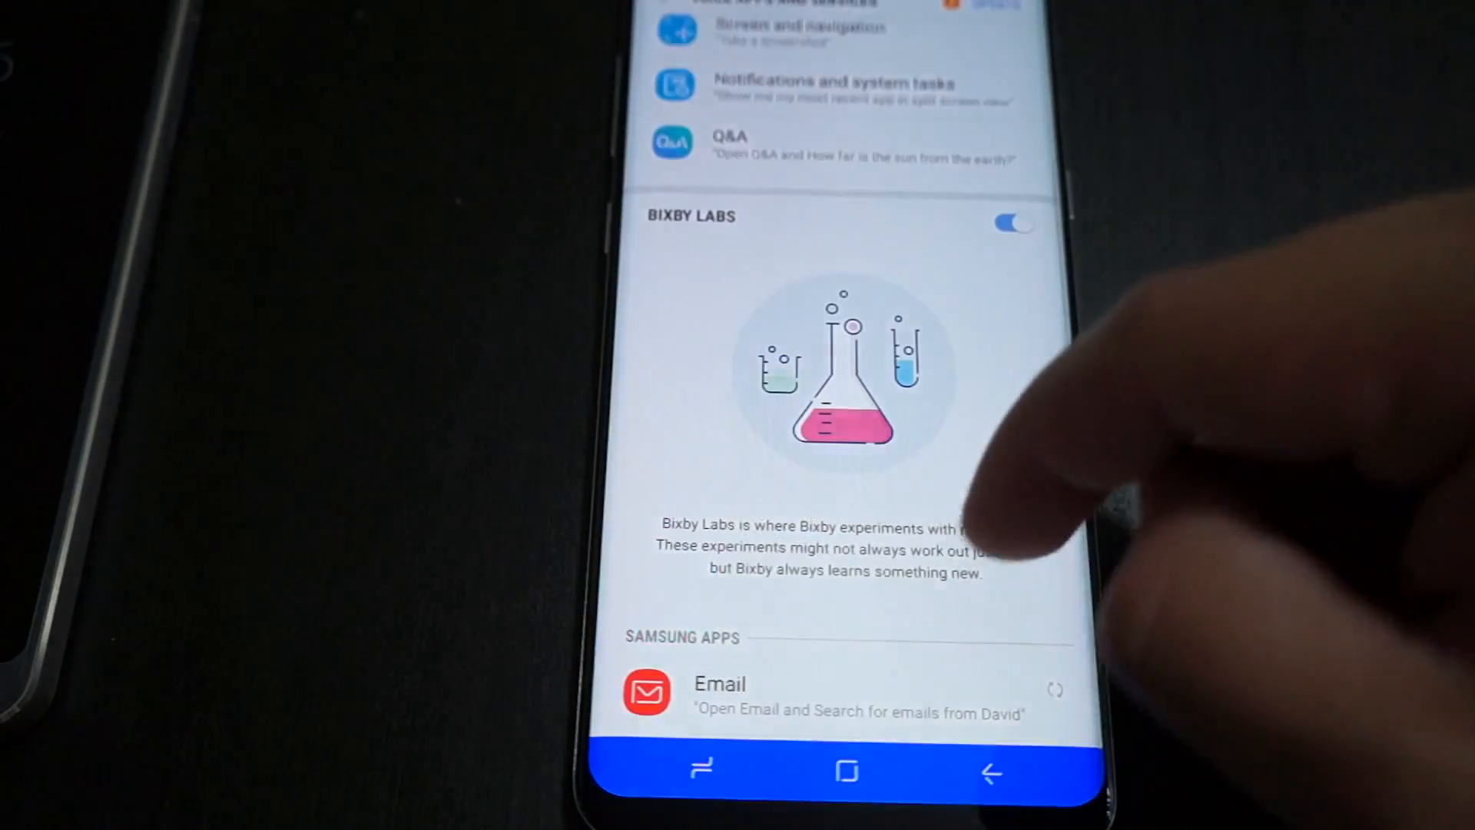
{"action": "scroll", "scroll_direction": "down", "scroll_amount": 3}
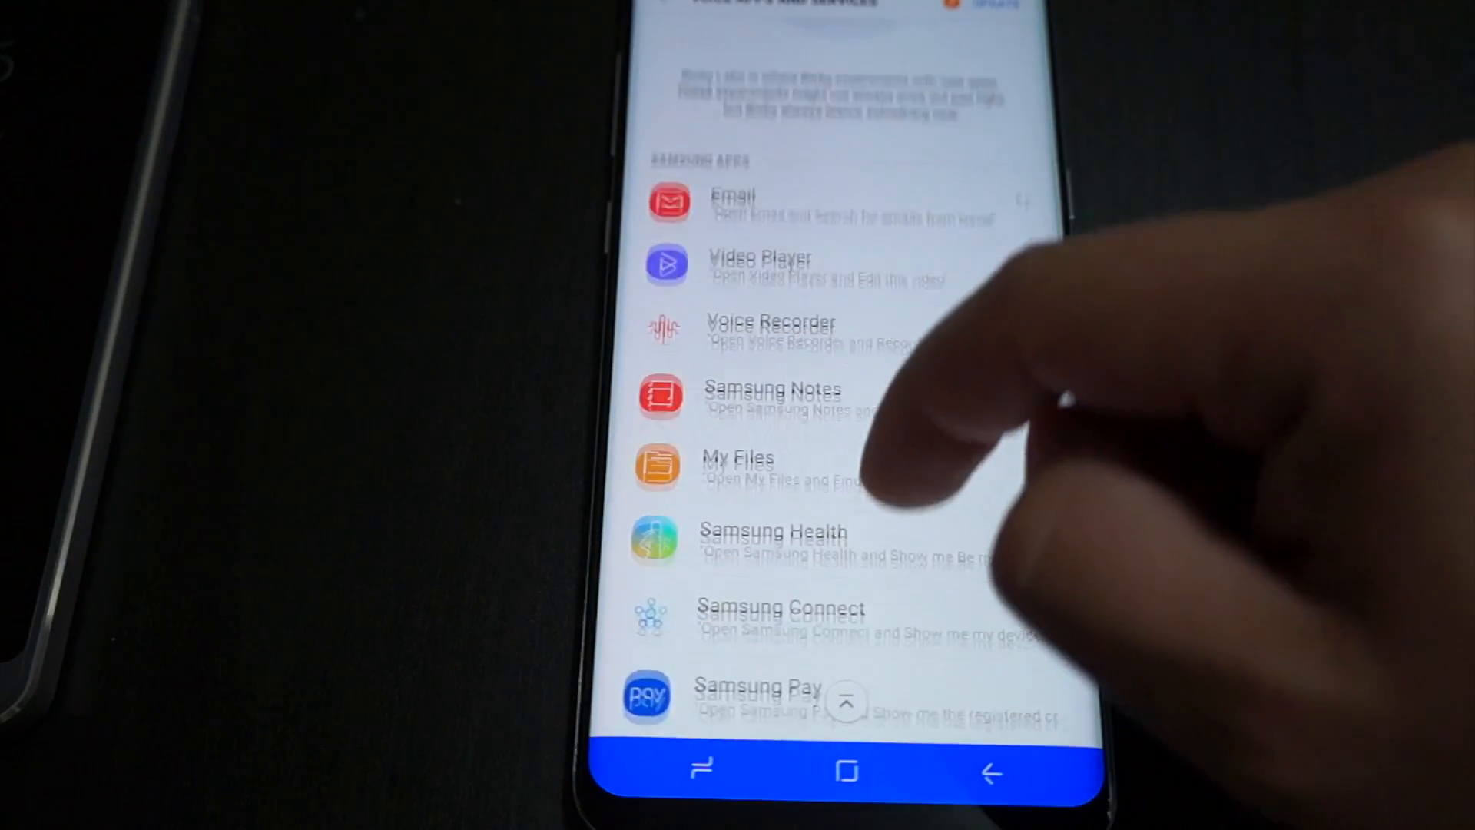
{"action": "scroll", "scroll_direction": "down", "scroll_amount": 3}
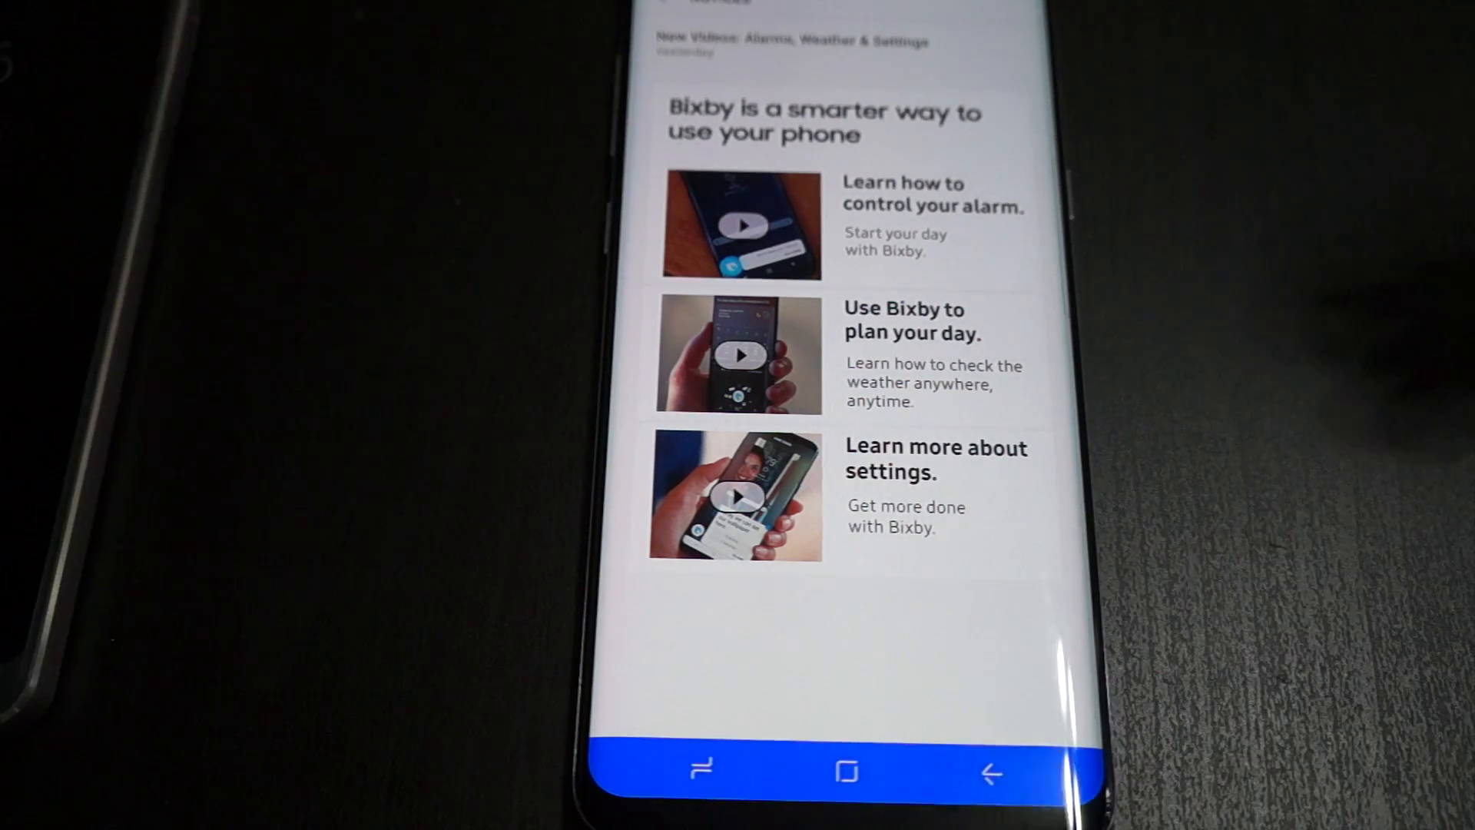
- Scroll through the New Videos: Alarms, Weather & Settings notice and its tutorial videos
{"action": "scroll", "scroll_direction": "down", "scroll_amount": 3}
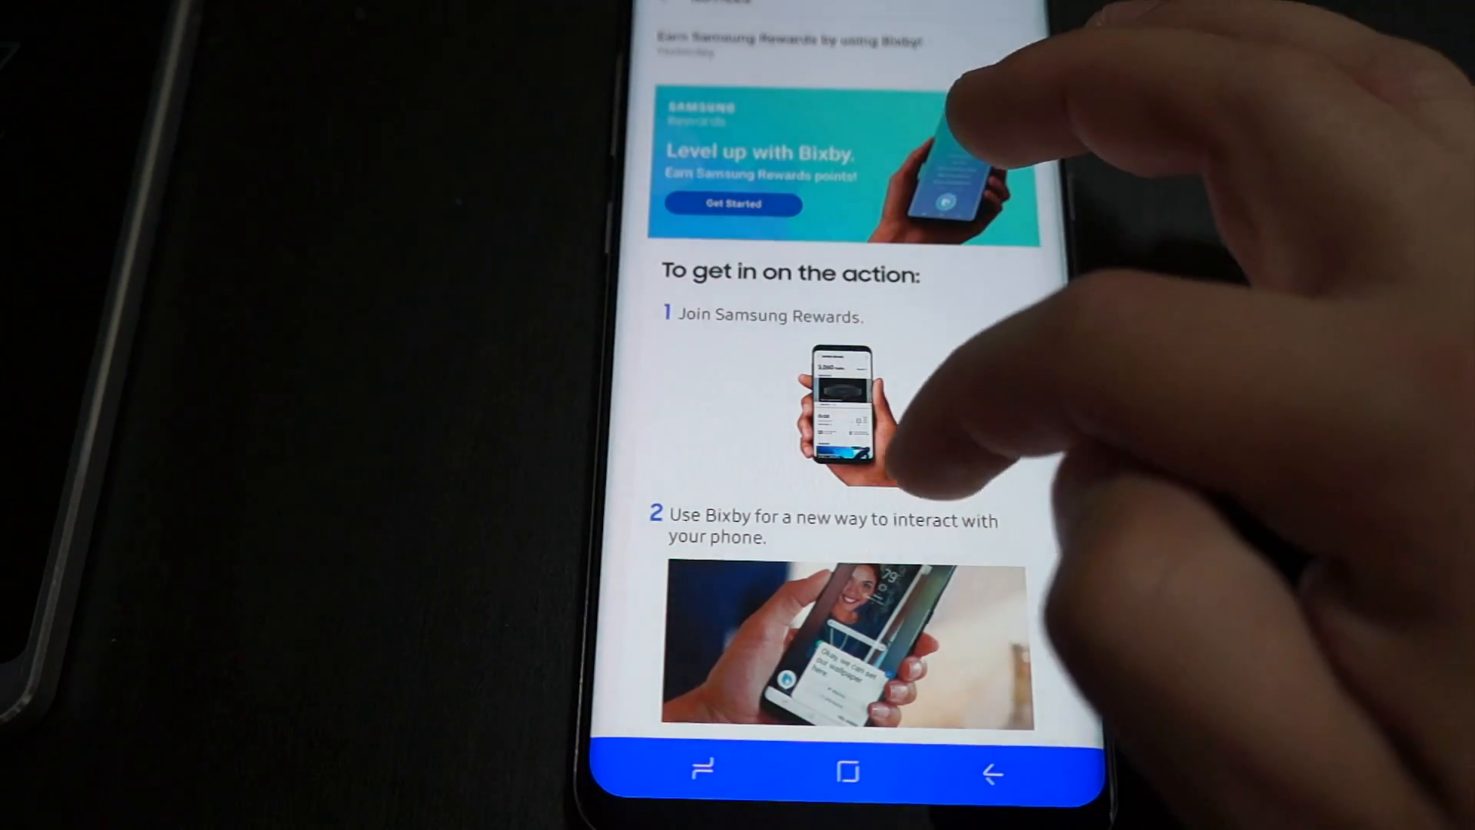
- Scroll through the steps explaining how Bixby XP earns Samsung Rewards points
{"action": "scroll", "scroll_direction": "down", "scroll_amount": 3}
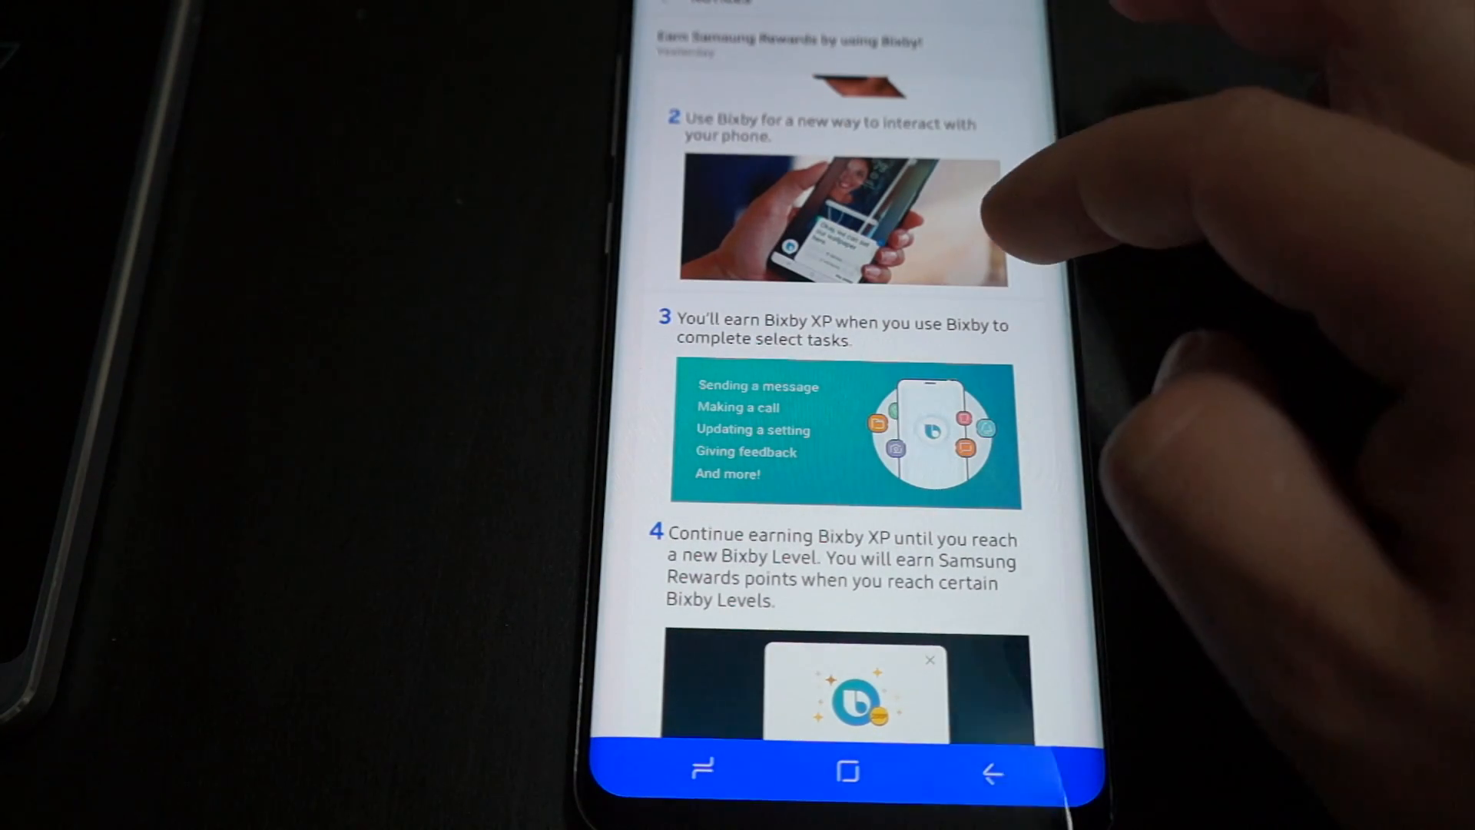
{"action": "mouse_move", "coordinate": [988, 377]}
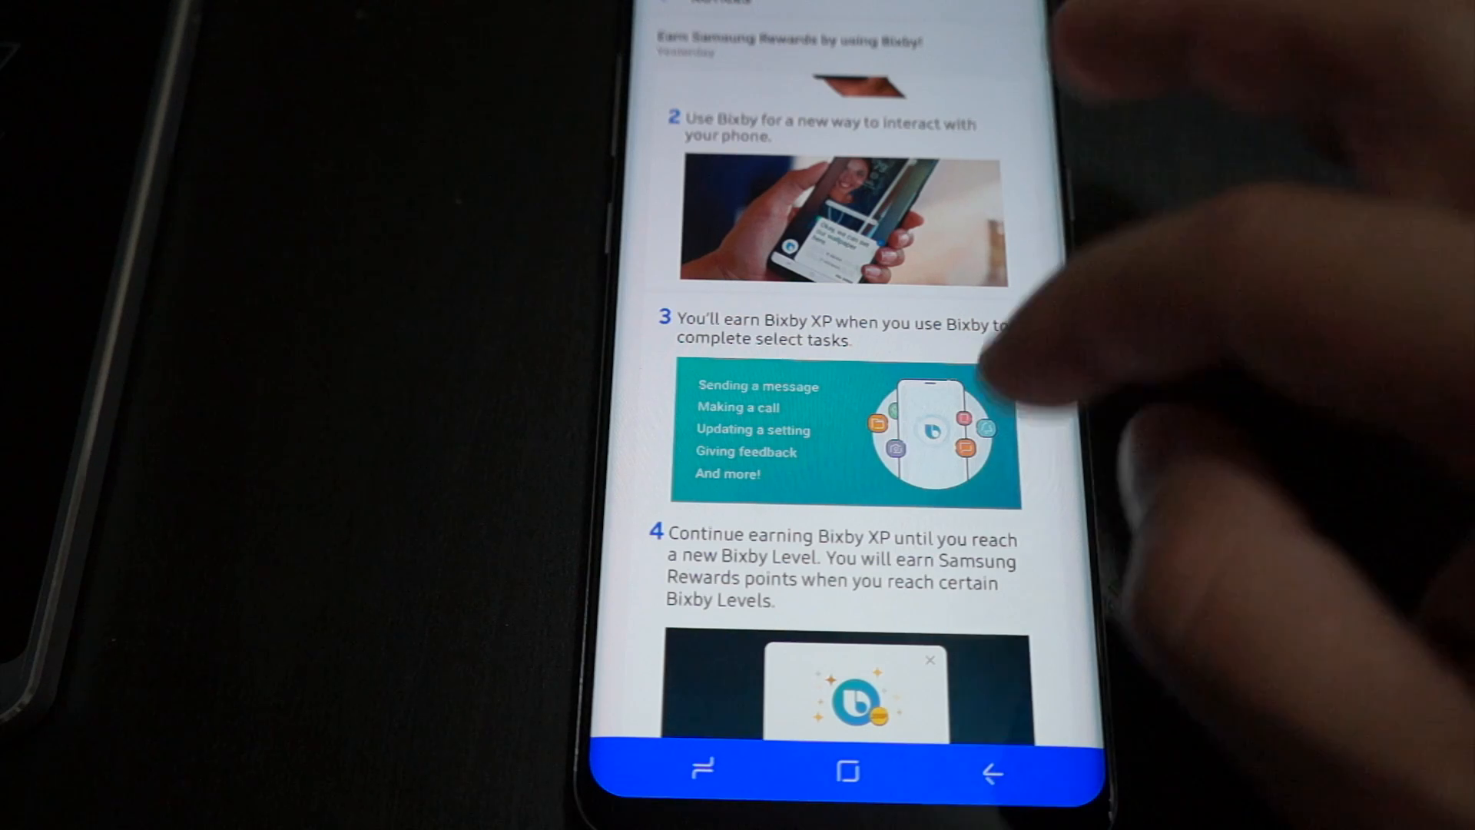
{"action": "scroll", "scroll_direction": "down", "scroll_amount": 3}
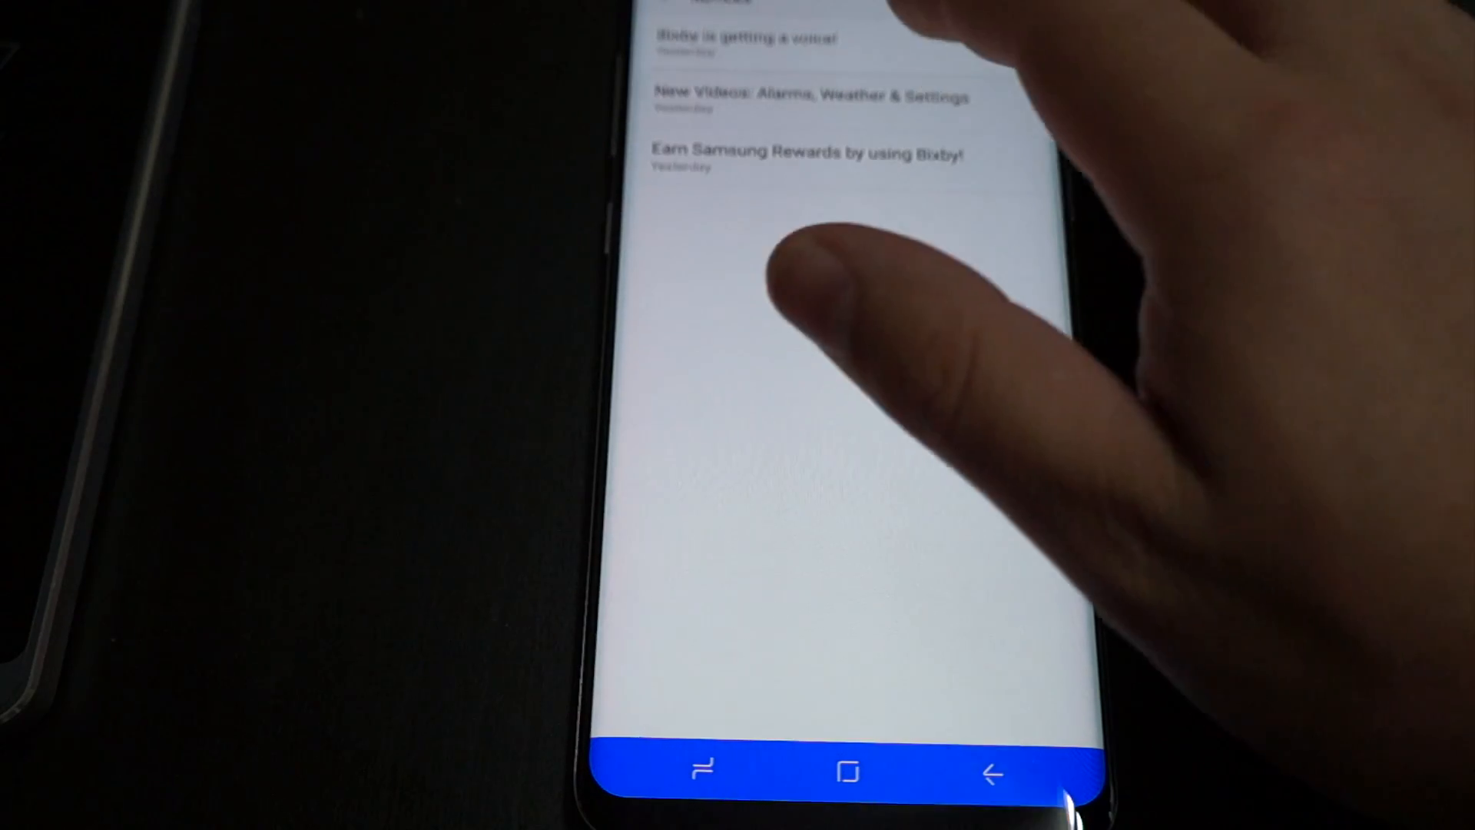
- Select the Bixby is getting a voice! notice describing features starting July 18th
{"action": "left_click", "coordinate": [809, 154]}
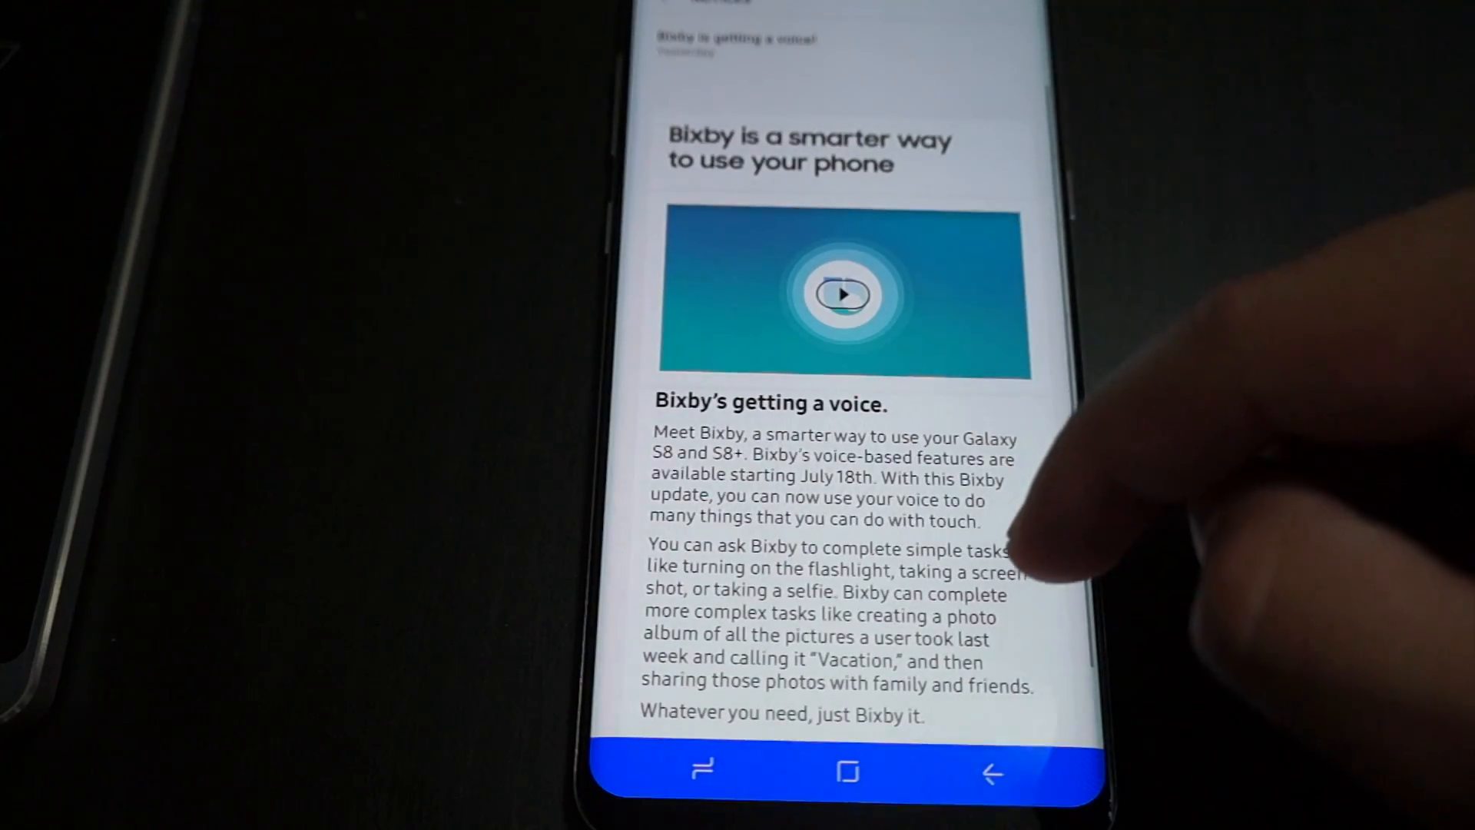